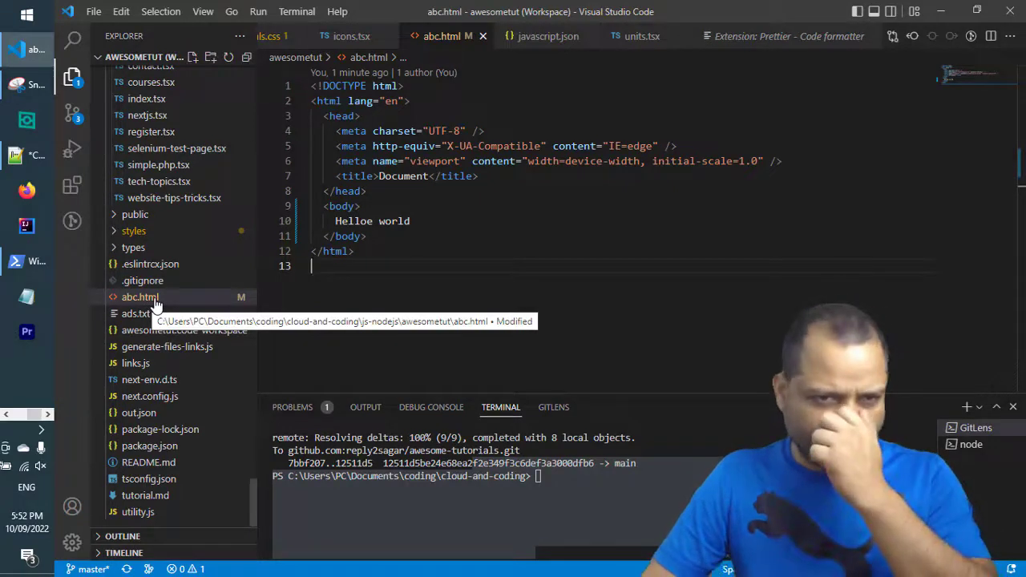
- Select abc.html in the Explorer and show its context menu with the Open with Live Server action
click(140, 297)
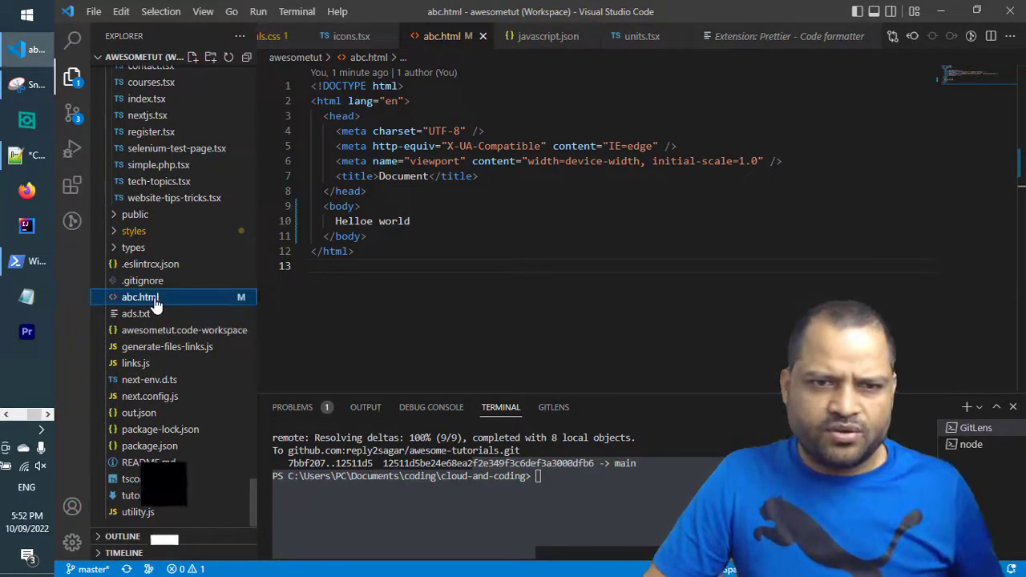
right_click(140, 296)
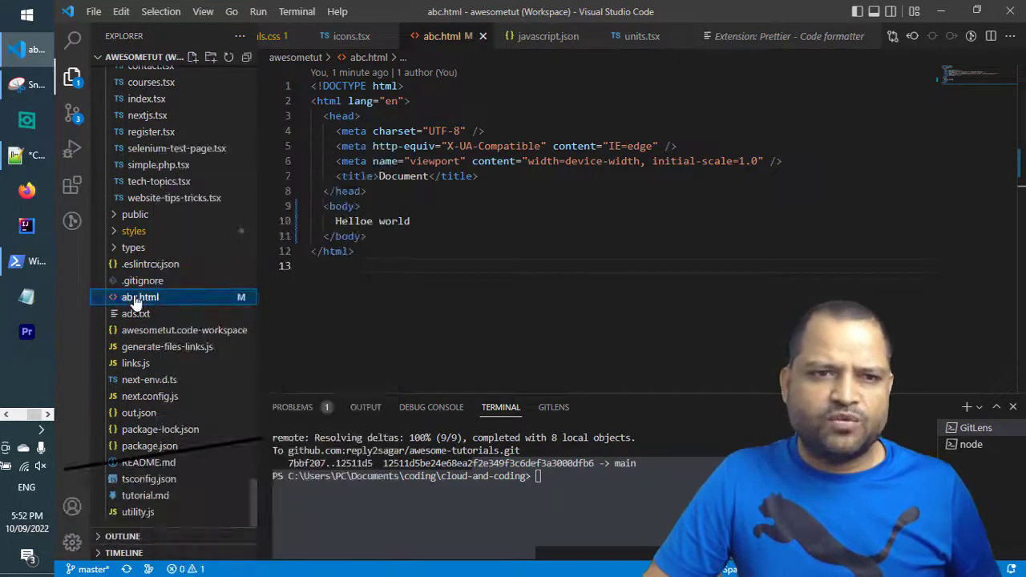
mouse_move(72, 189)
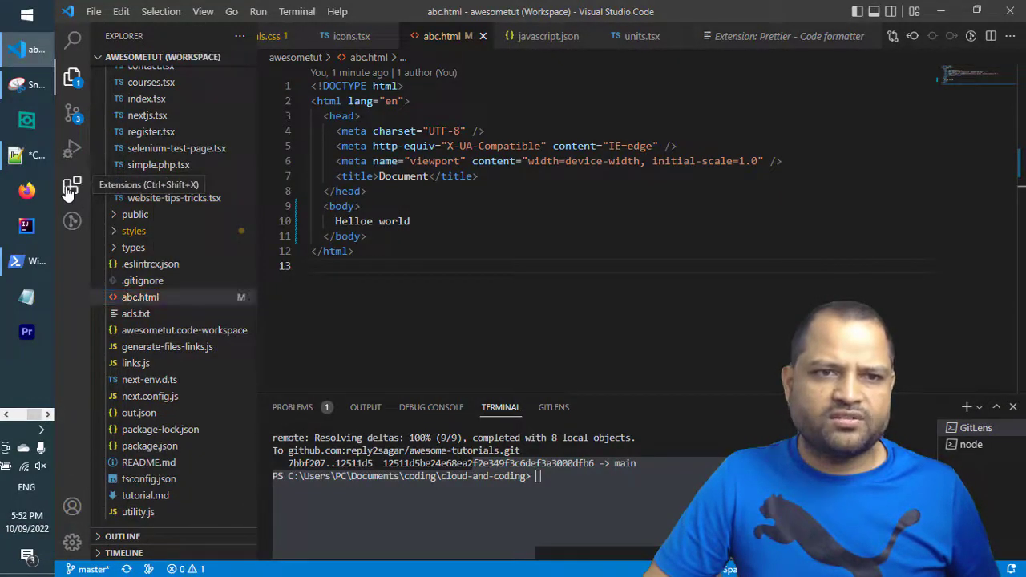
click(72, 185)
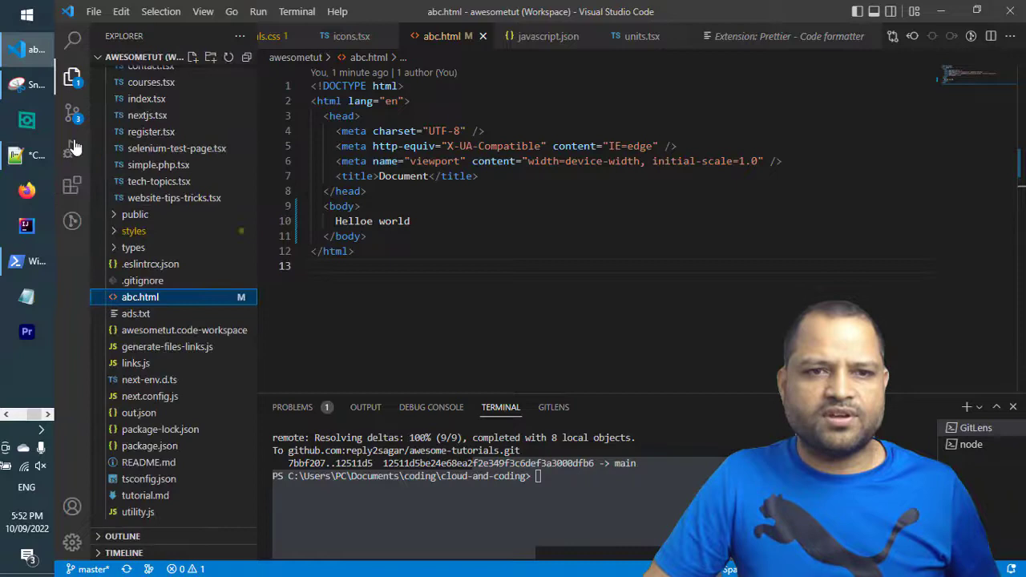
right_click(141, 296)
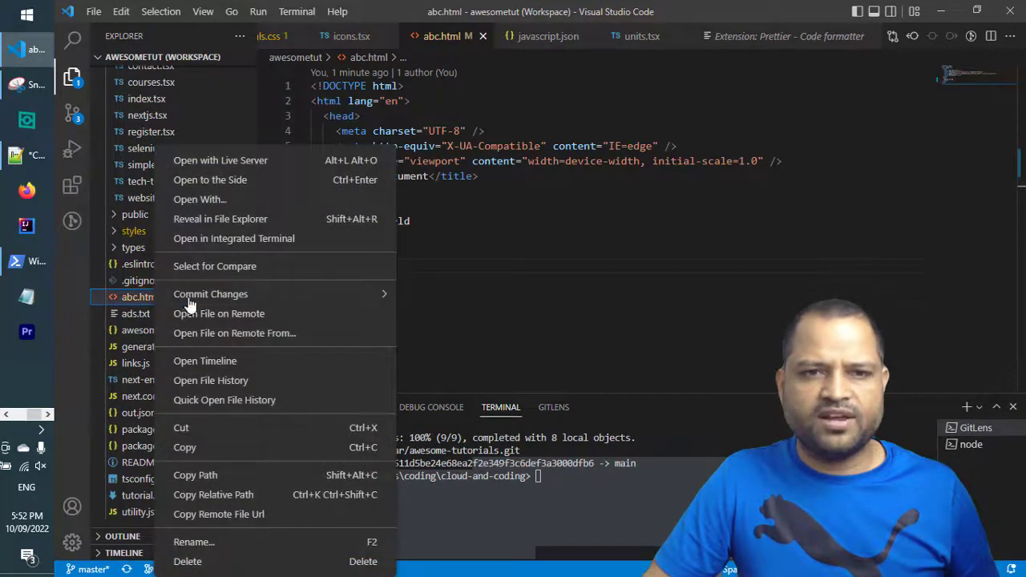
mouse_move(220, 161)
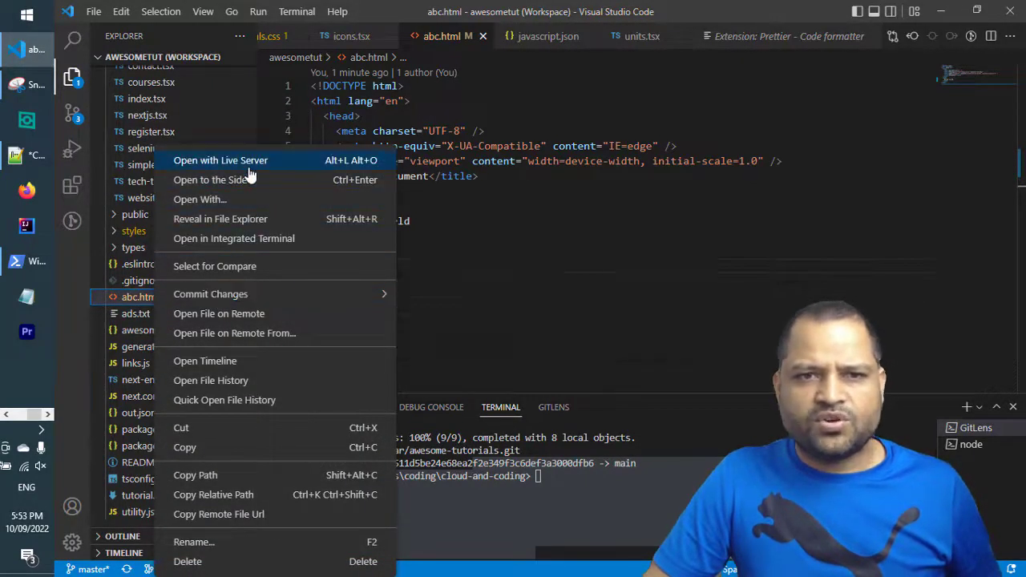
mouse_move(256, 161)
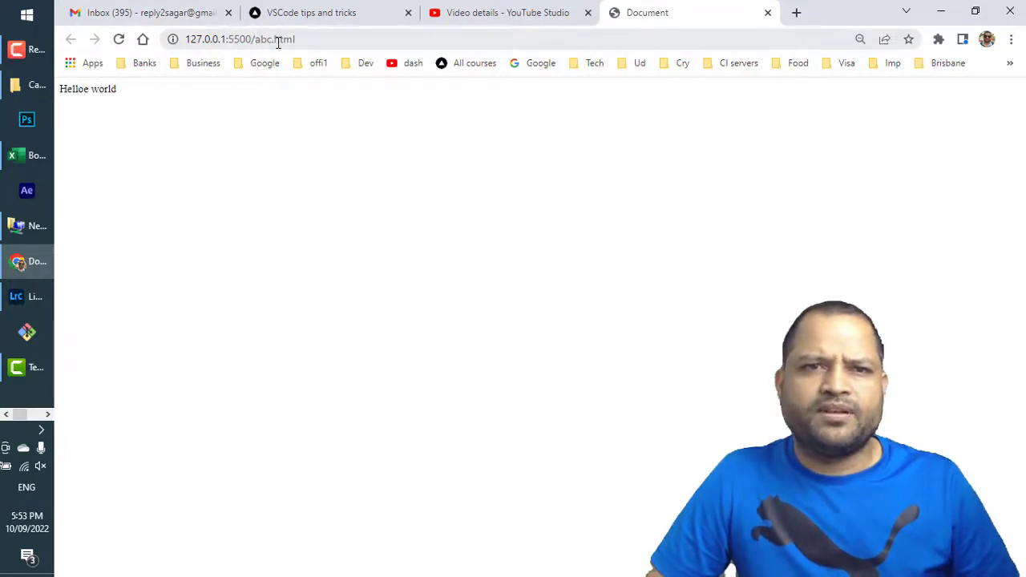
- Highlight the 'Helloe world' text on the page served at 127.0.0.1:5500/abc.html
drag(77, 88, 118, 88)
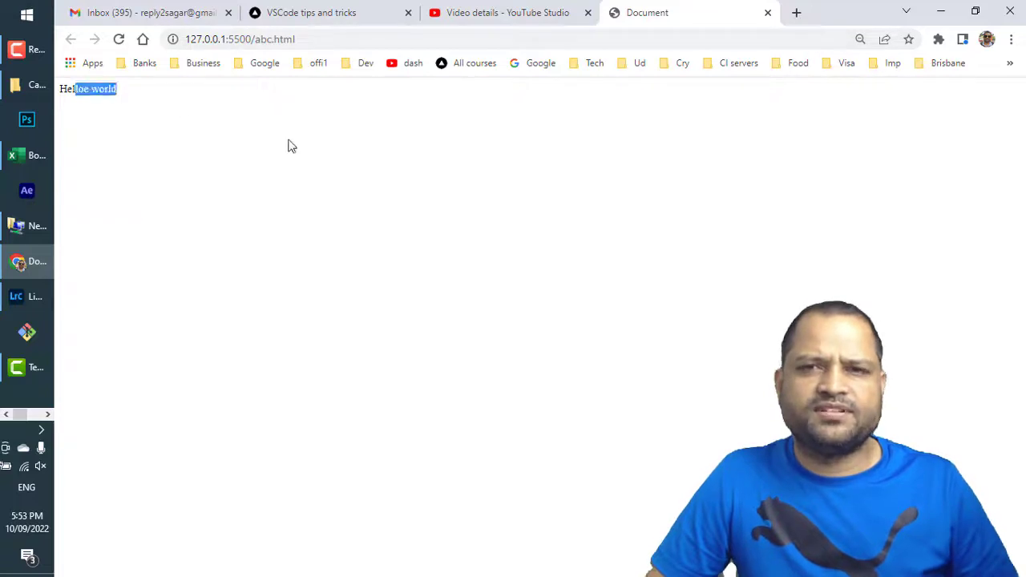